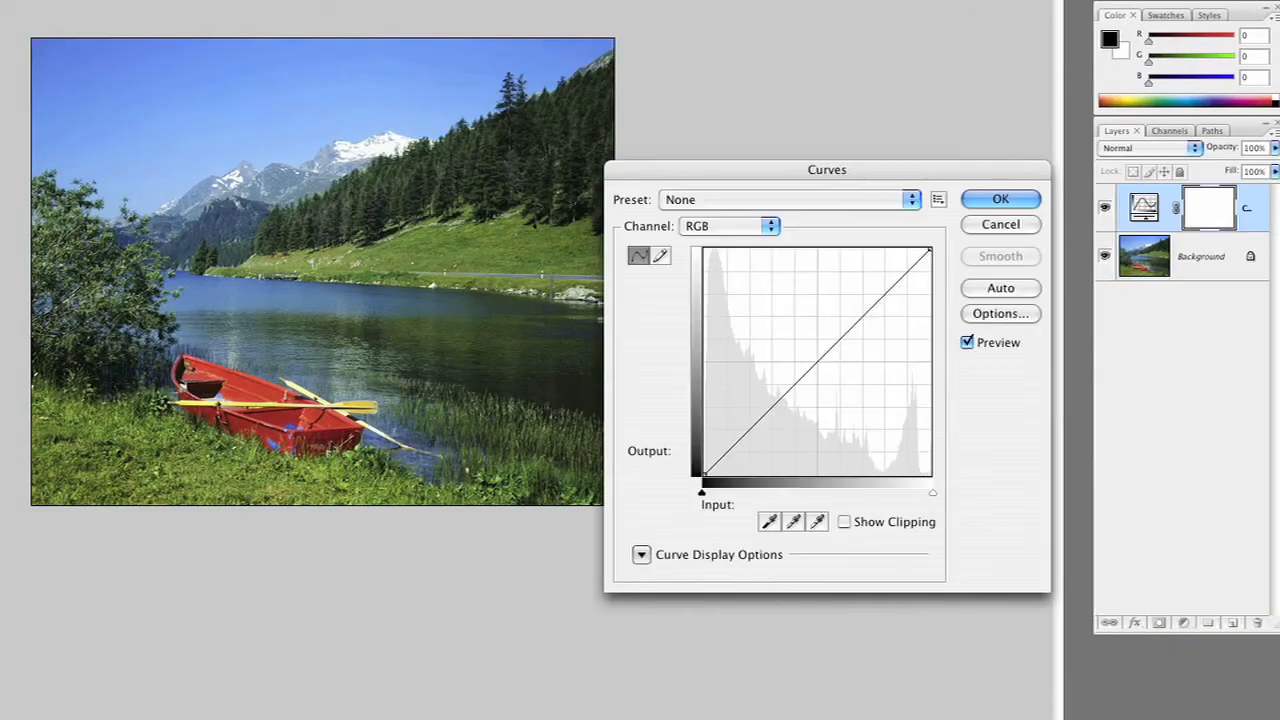
Lift the RGB curve's midpoint slightly to brighten the lake photo's midtones.
{"action": "left_click", "coordinate": [816, 360]}
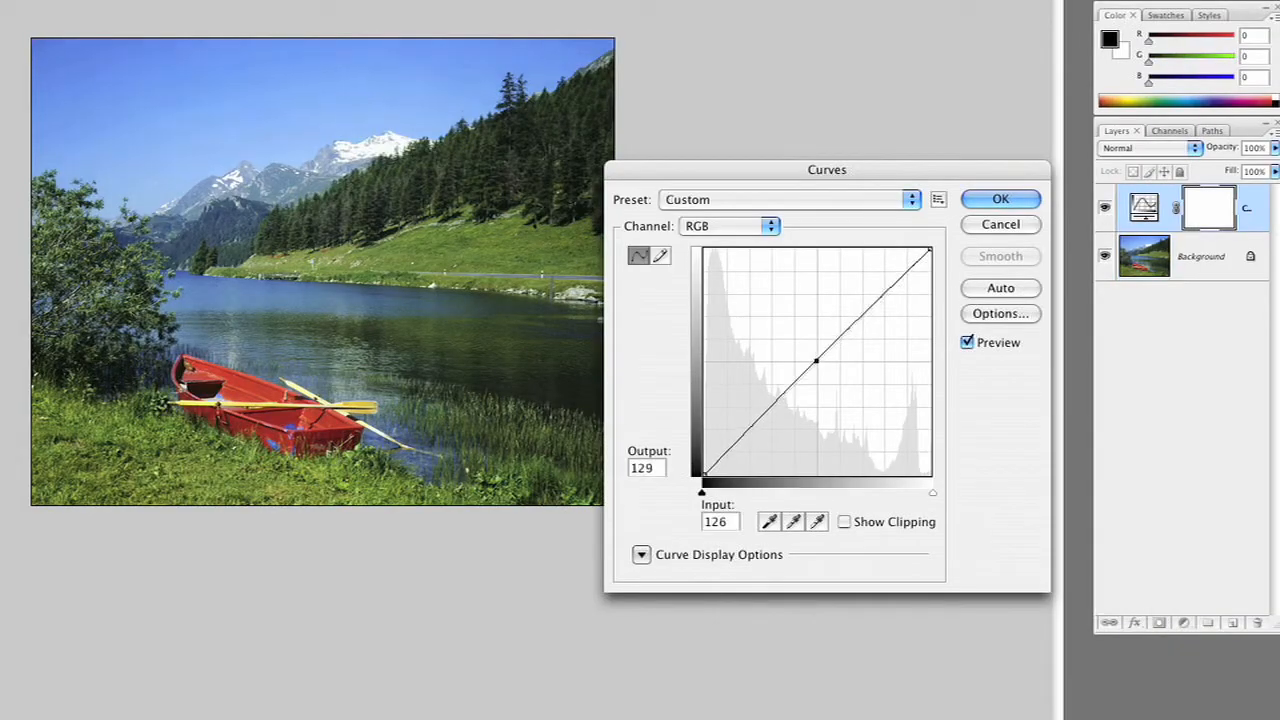
{"action": "left_click_drag", "start_coordinate": [816, 360], "coordinate": [812, 348]}
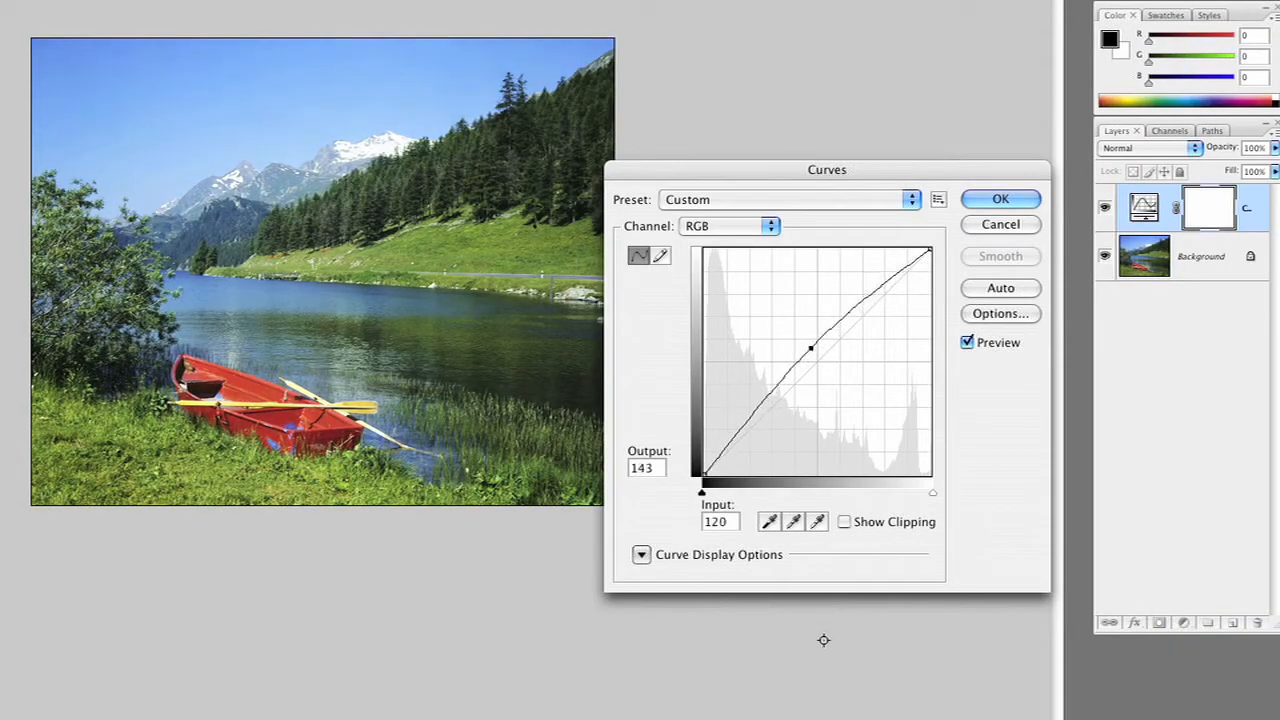
{"action": "left_click_drag", "start_coordinate": [812, 348], "coordinate": [834, 380]}
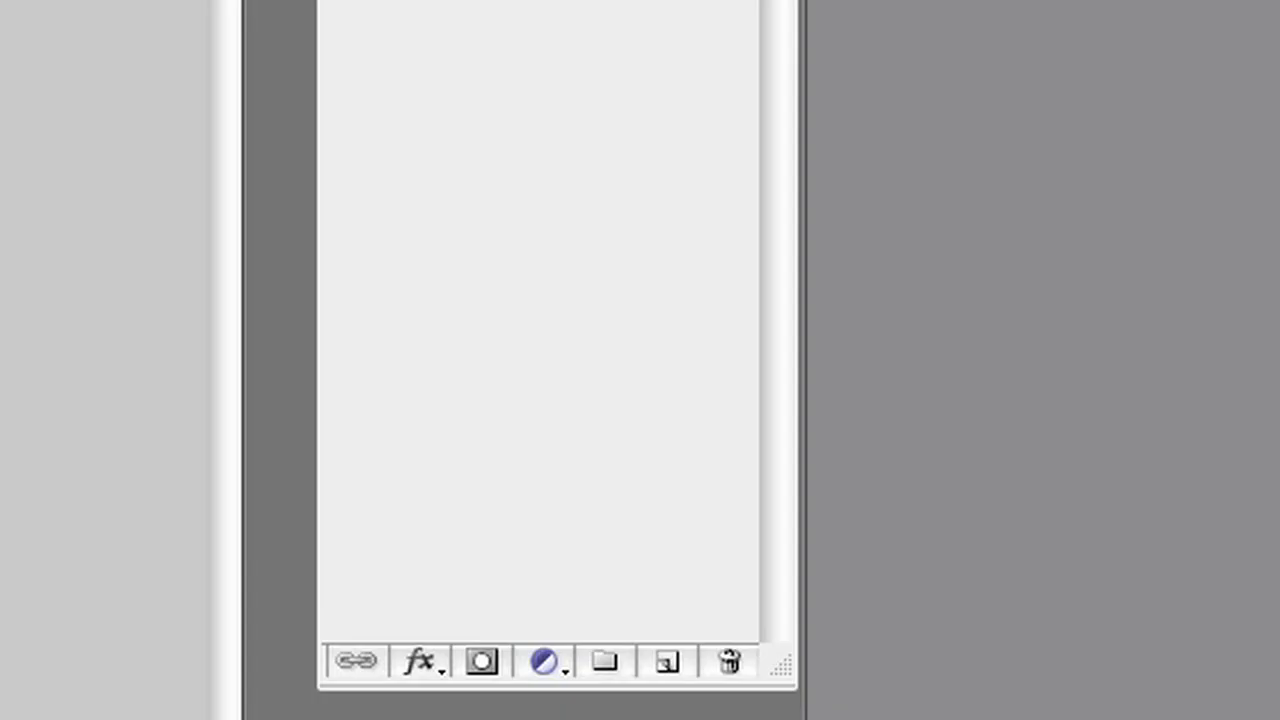
Add a second Curves adjustment layer shaped as an S-curve for stronger contrast.
{"action": "left_click", "coordinate": [544, 662]}
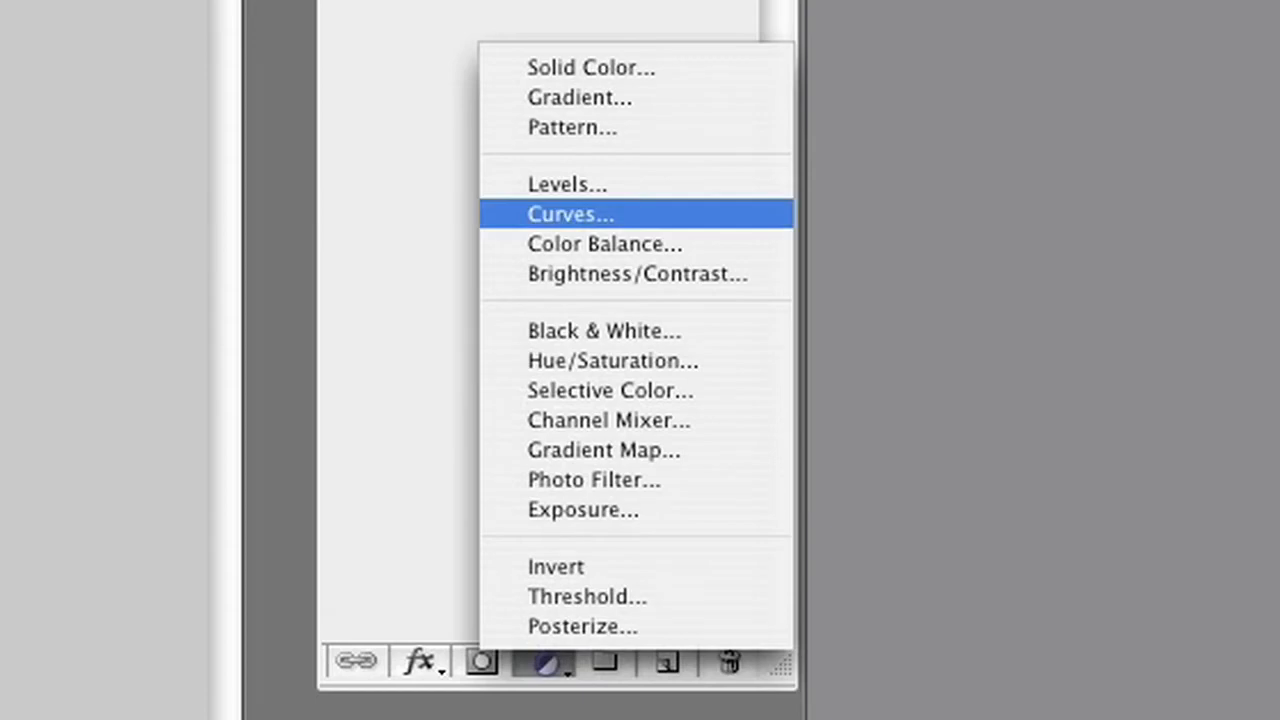
{"action": "left_click", "coordinate": [570, 214]}
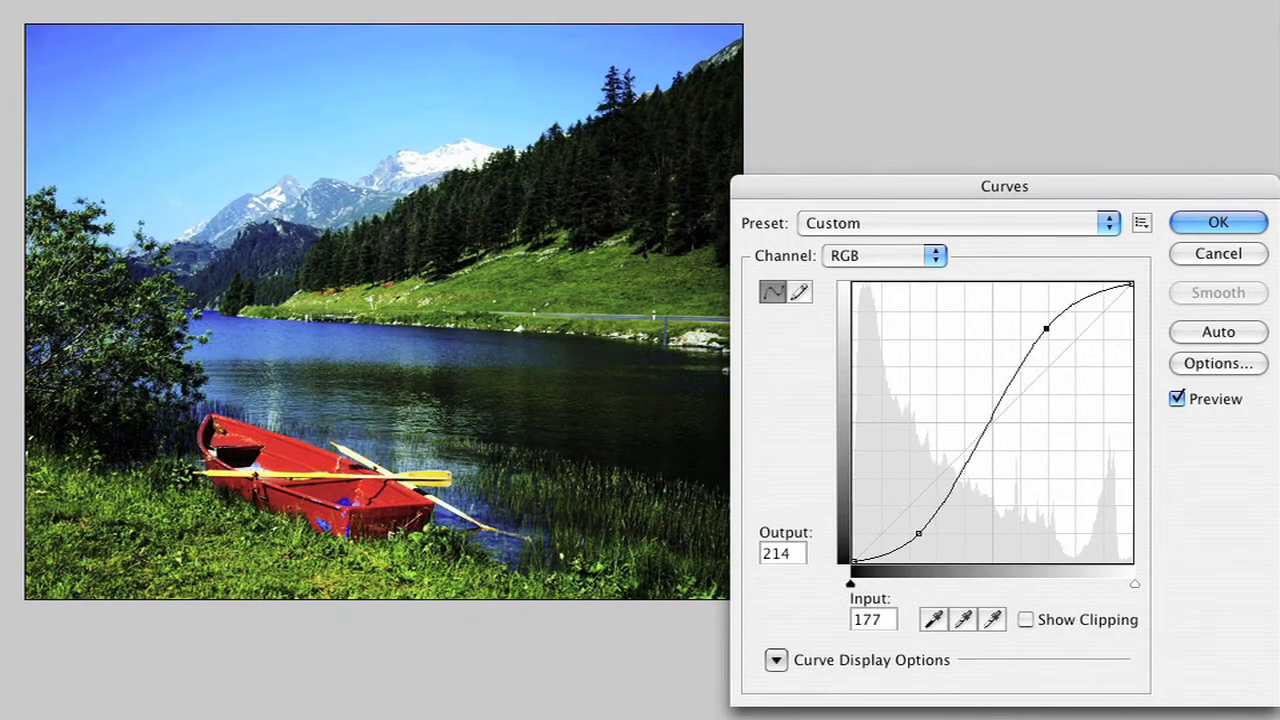
{"action": "left_click_drag", "start_coordinate": [1044, 328], "coordinate": [1064, 312]}
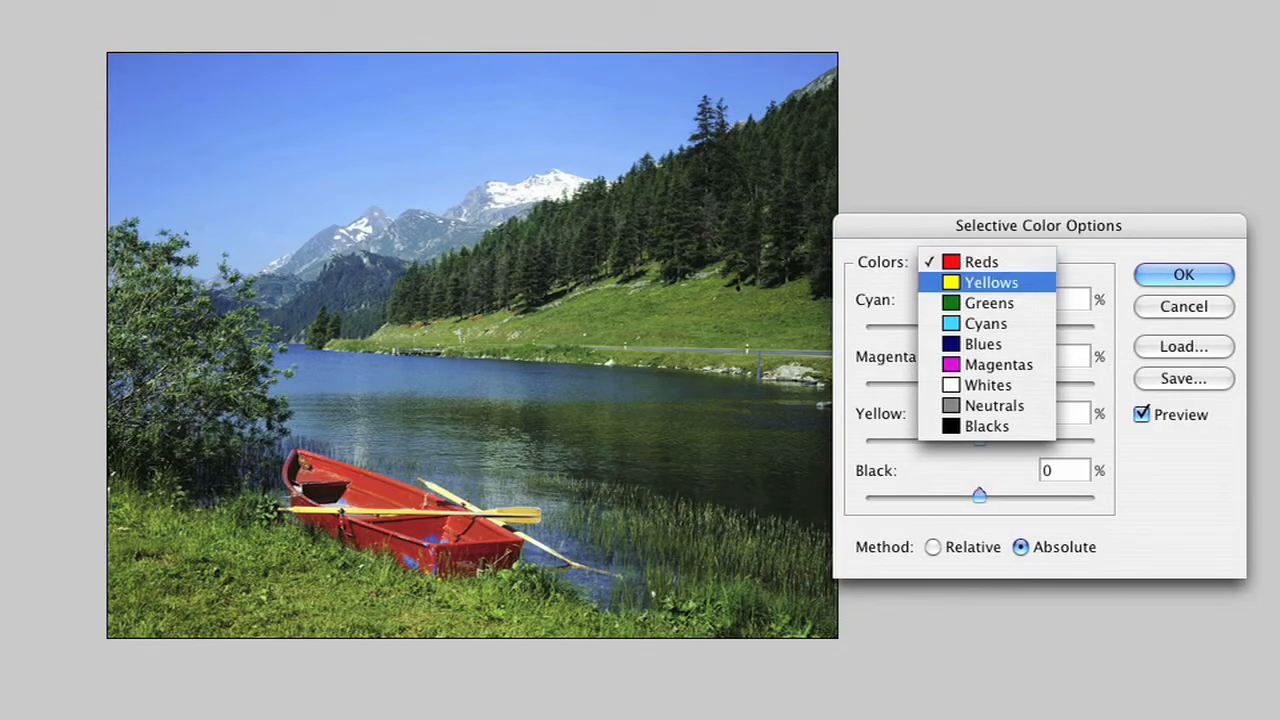
Shift the color mix of the Greens range in Selective Color.
{"action": "left_click", "coordinate": [988, 302]}
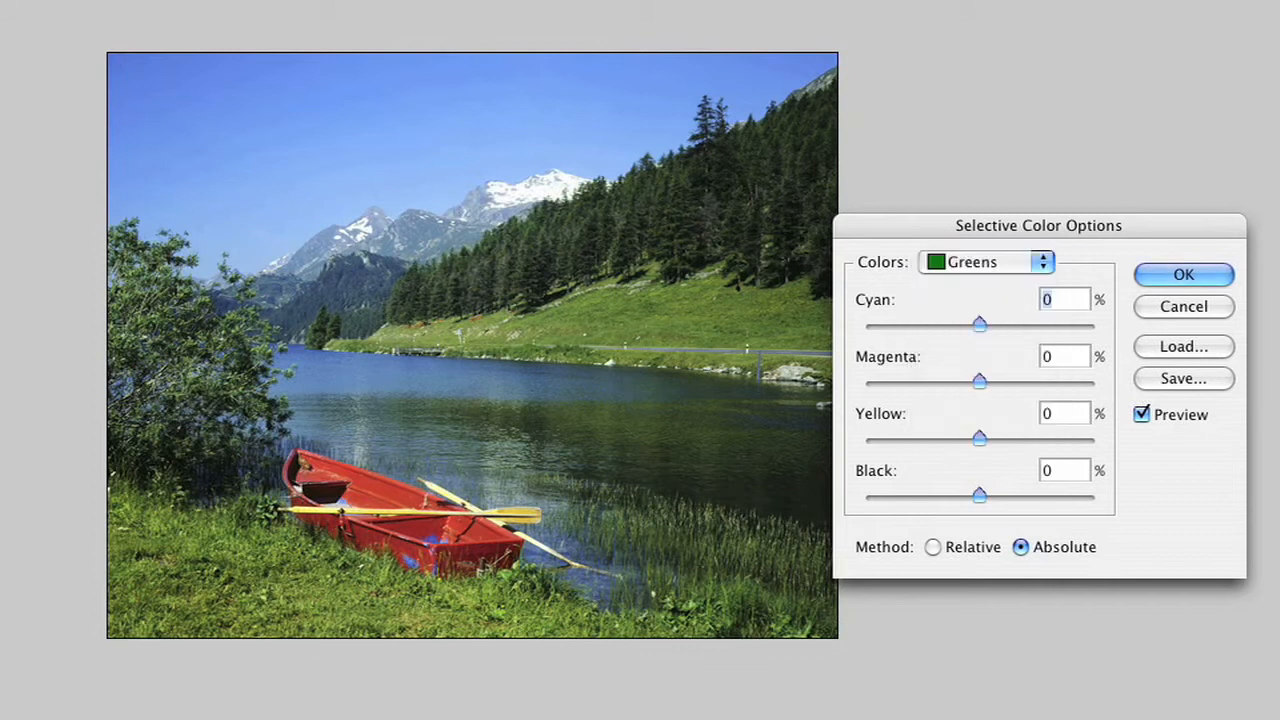
{"action": "left_click_drag", "start_coordinate": [980, 382], "coordinate": [996, 382]}
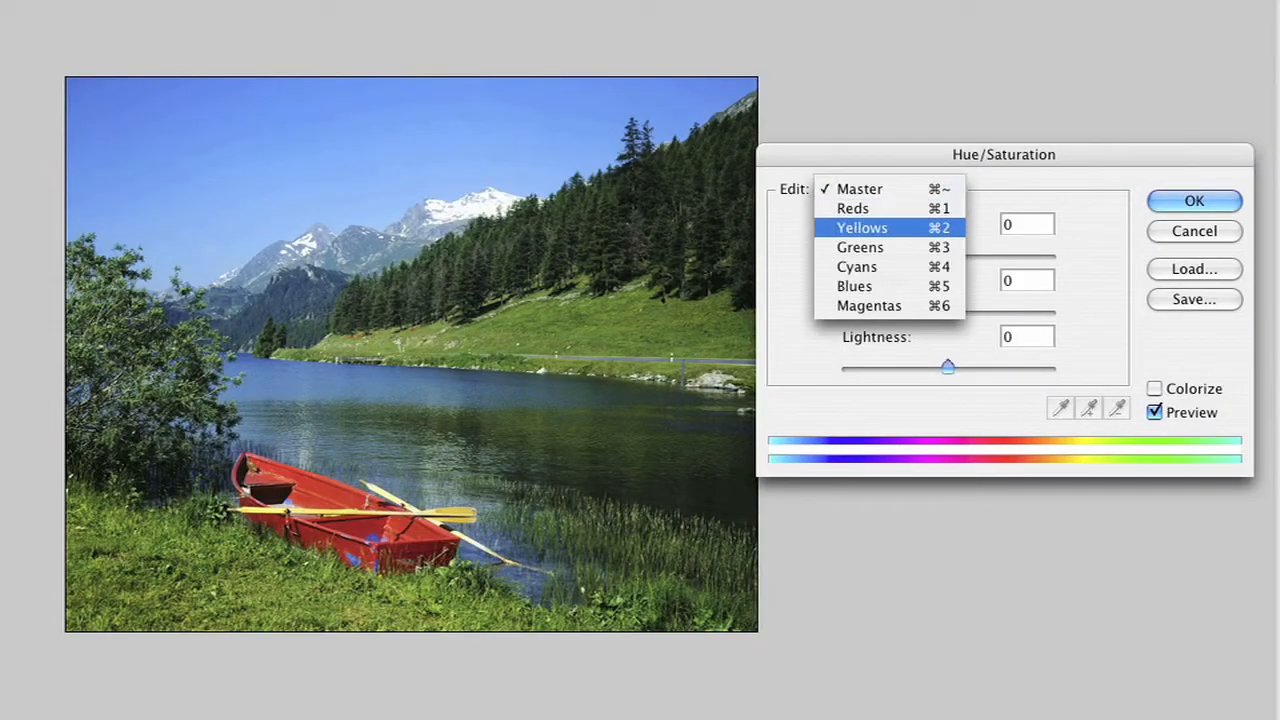
Desaturate the Greens to -70 in Hue/Saturation and confirm.
{"action": "left_click", "coordinate": [858, 248]}
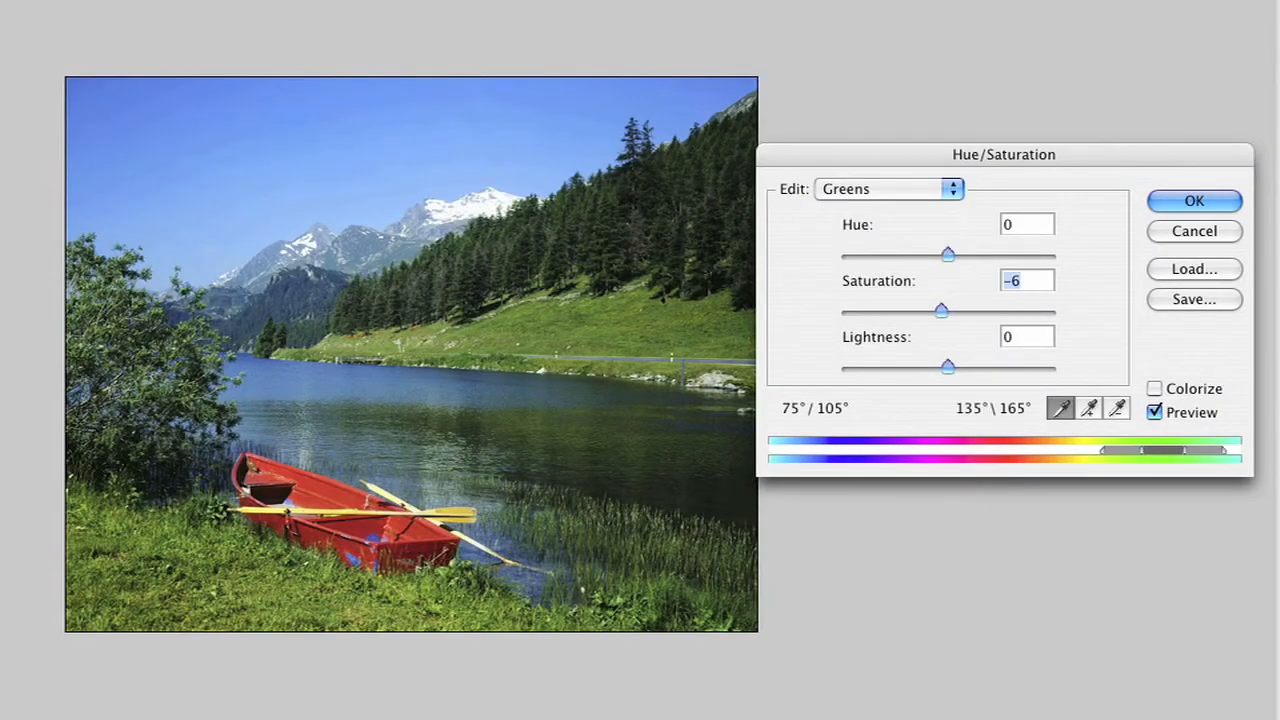
{"action": "left_click_drag", "start_coordinate": [940, 312], "coordinate": [892, 312]}
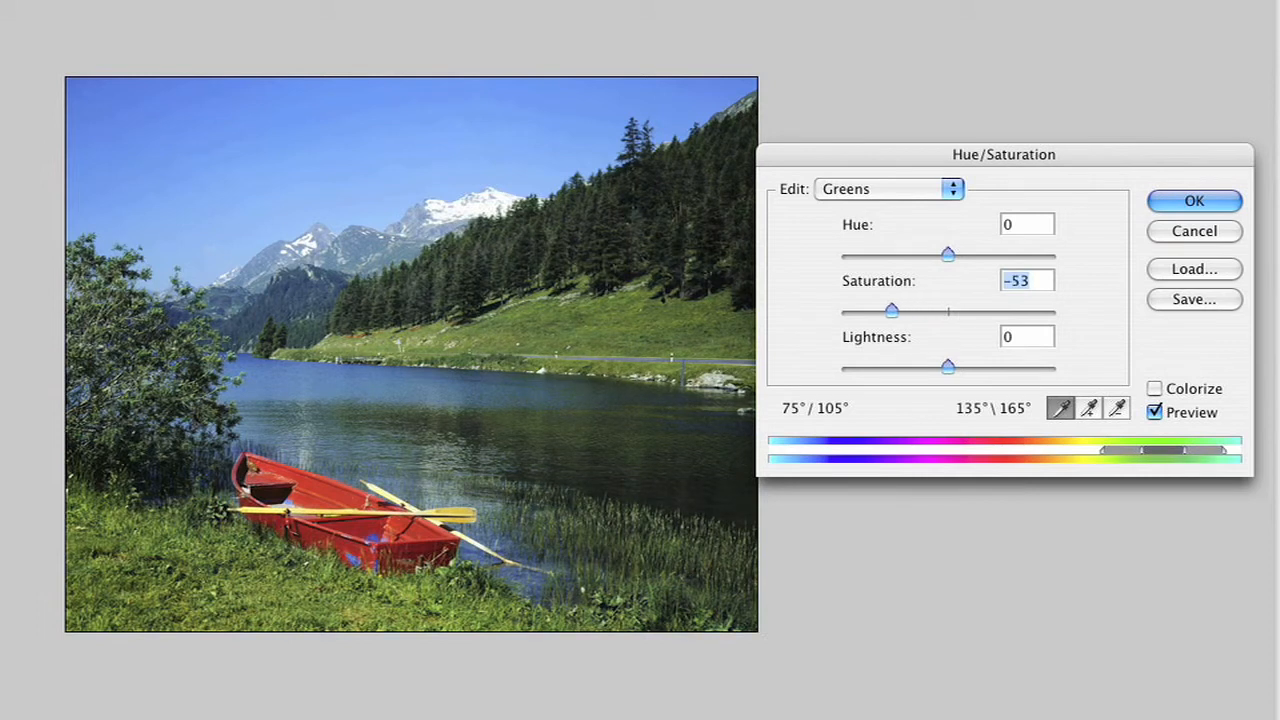
{"action": "left_click_drag", "start_coordinate": [890, 312], "coordinate": [872, 312]}
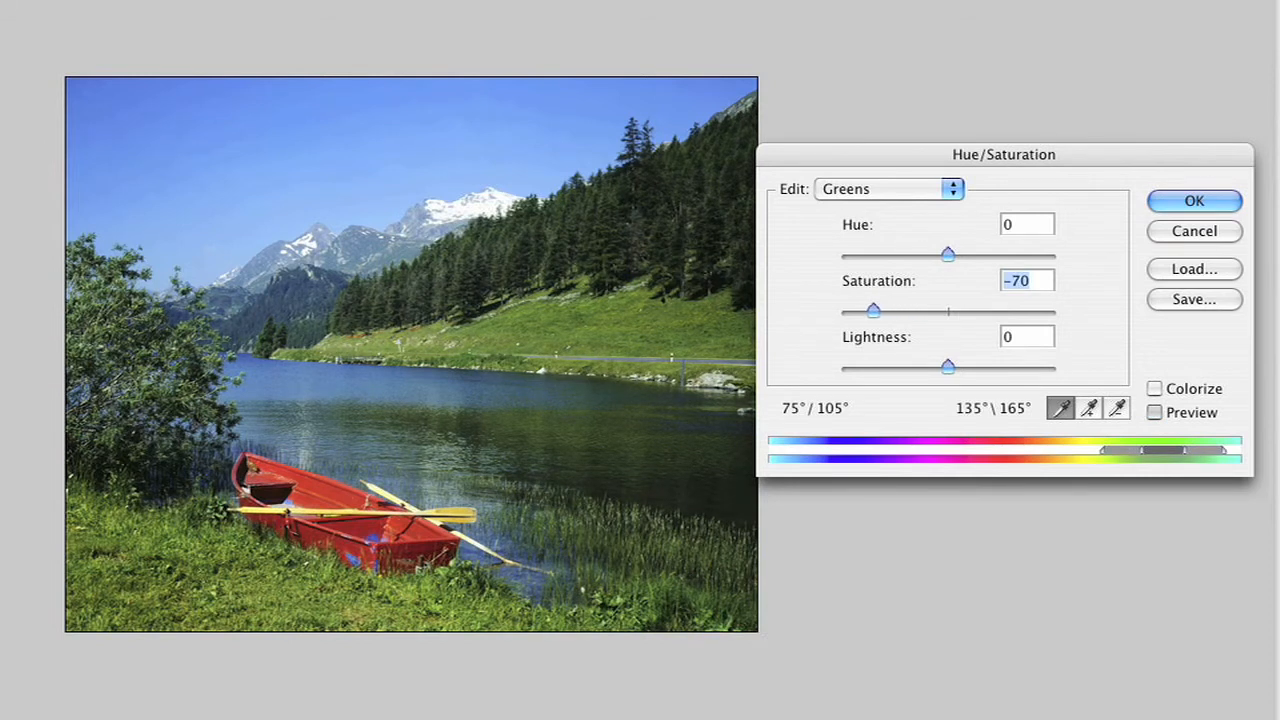
{"action": "left_click", "coordinate": [562, 680]}
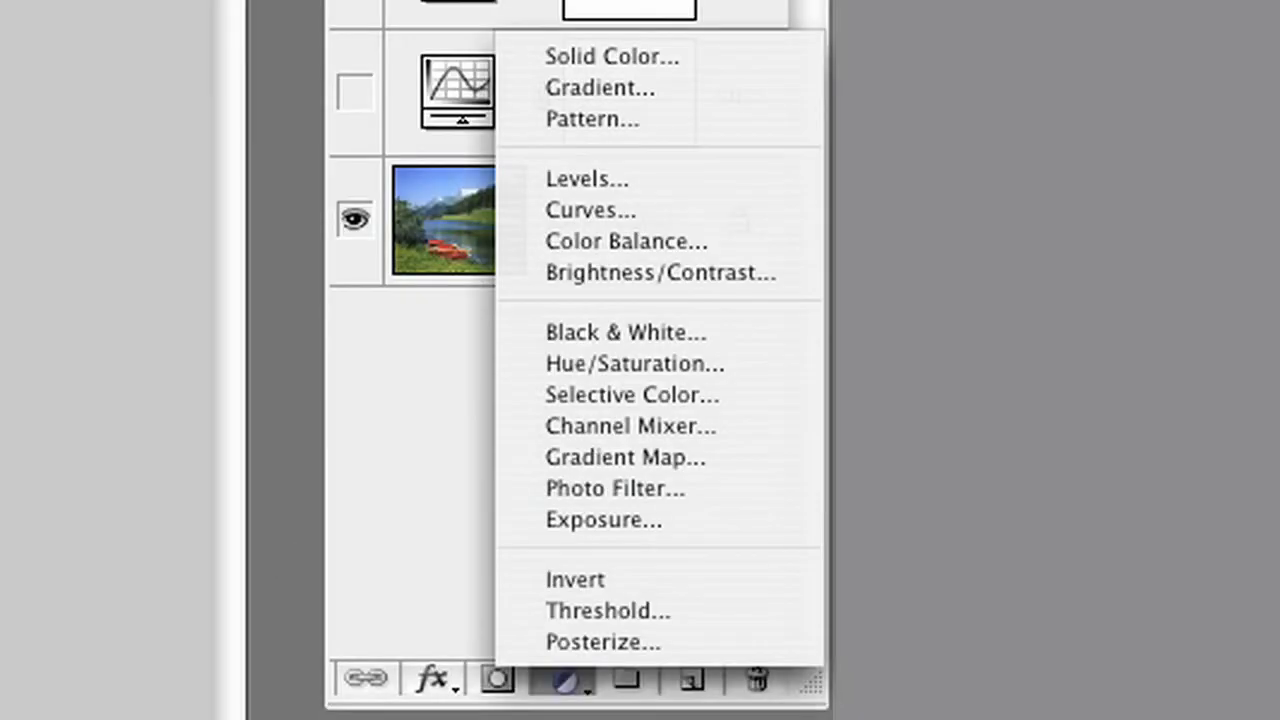
Add an orange #d5931f Solid Color fill layer blended in Overlay mode.
{"action": "left_click", "coordinate": [612, 56]}
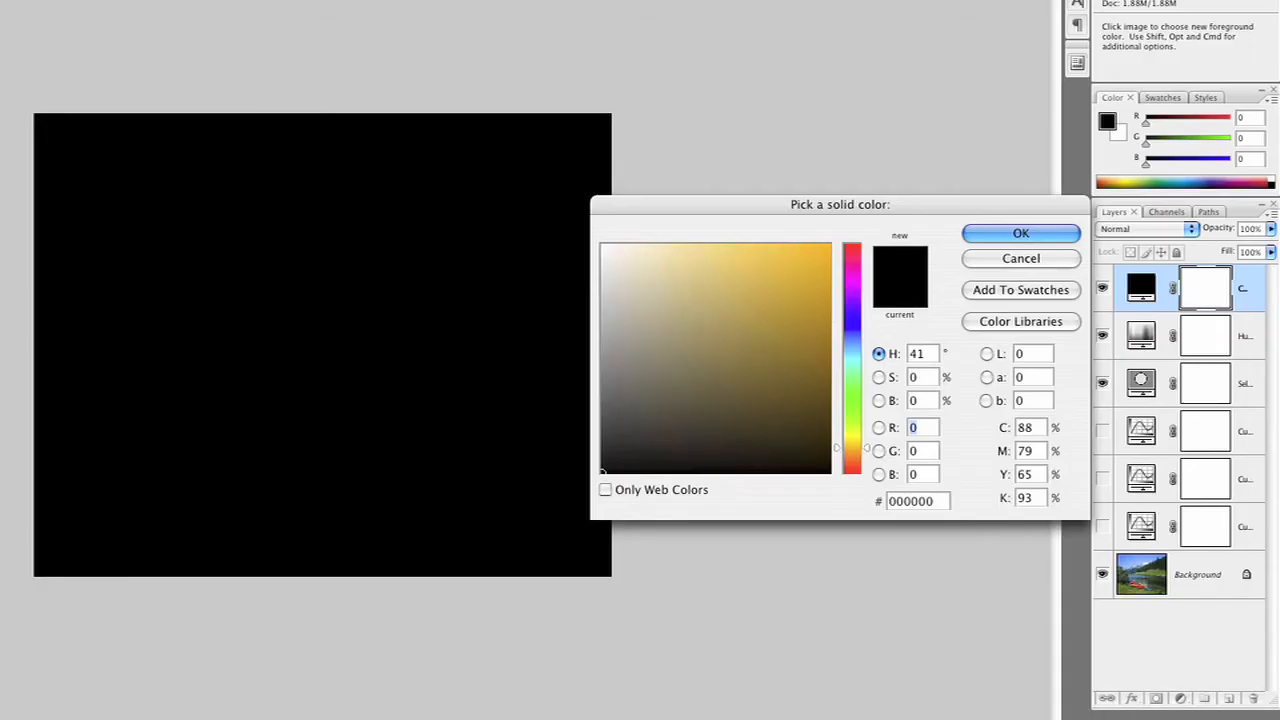
{"action": "left_click", "coordinate": [796, 280]}
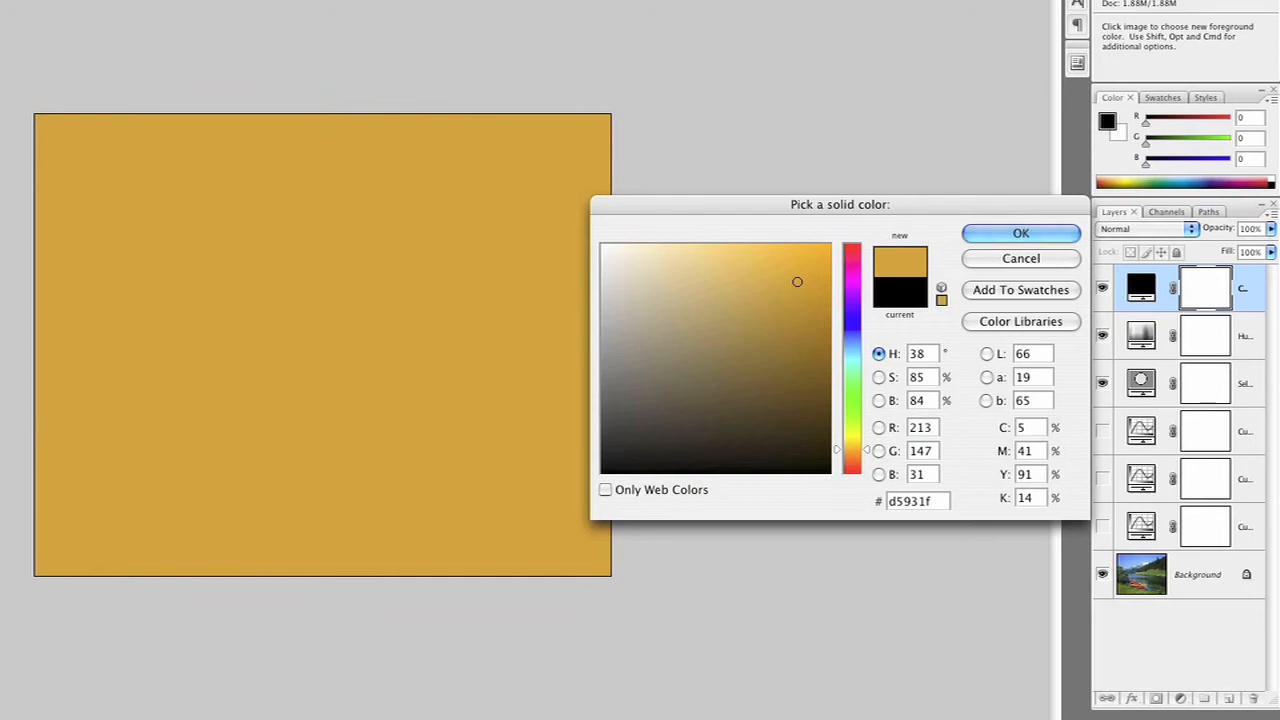
{"action": "left_click", "coordinate": [1144, 228]}
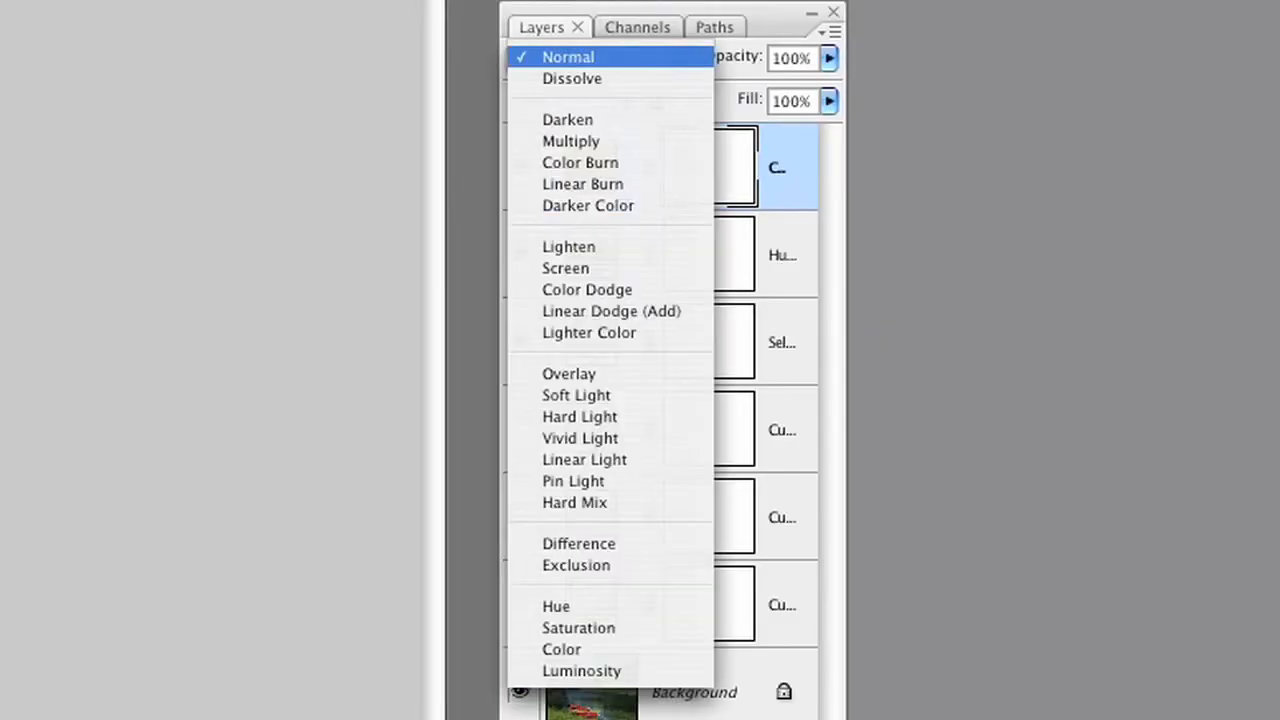
{"action": "left_click", "coordinate": [568, 374]}
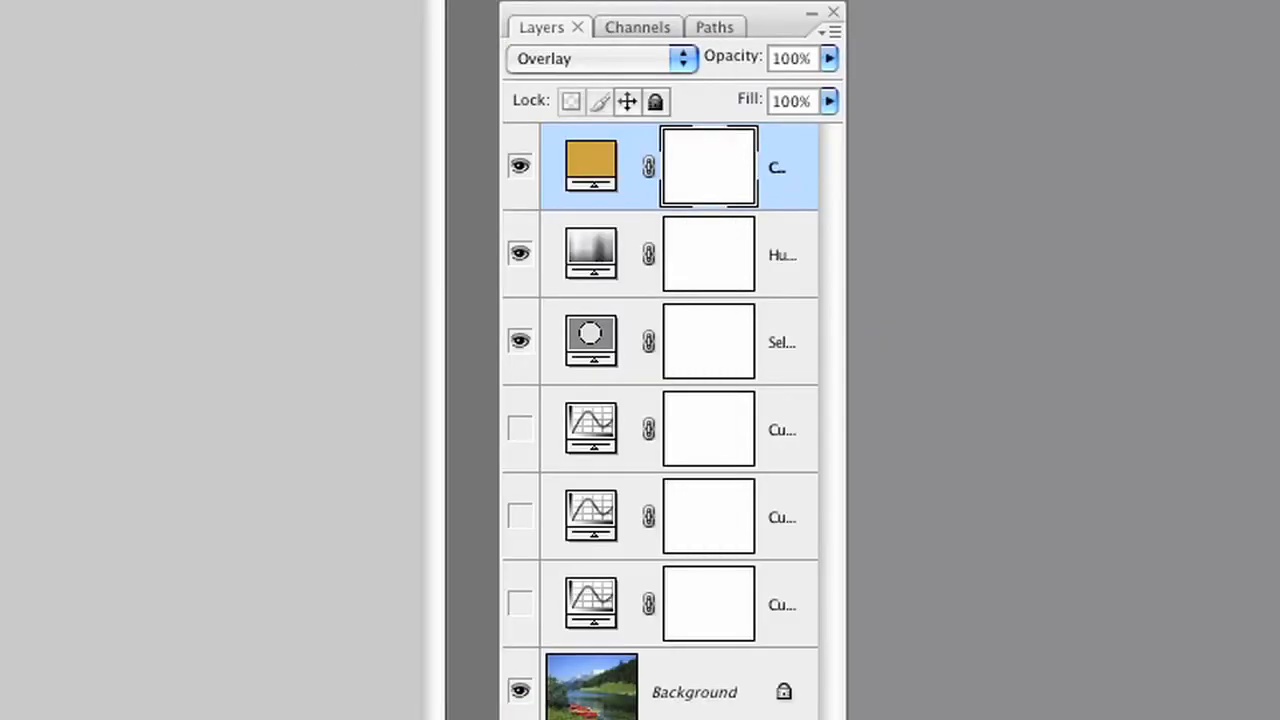